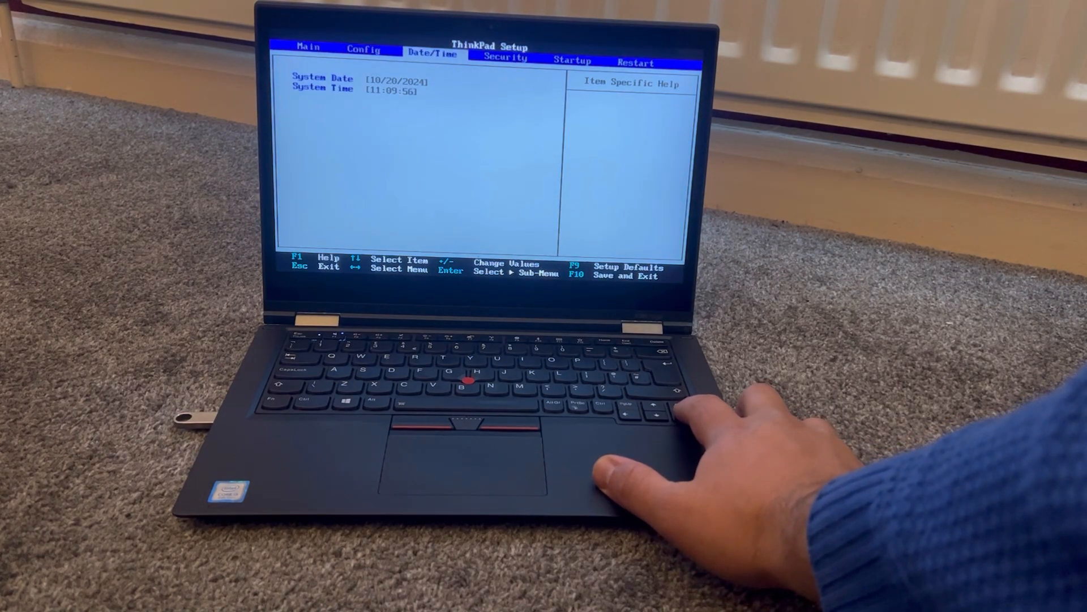
# Switch to the Startup tab to view boot options like UEFI/Legacy Boot set to UEFI Only
pyautogui.press('Right')
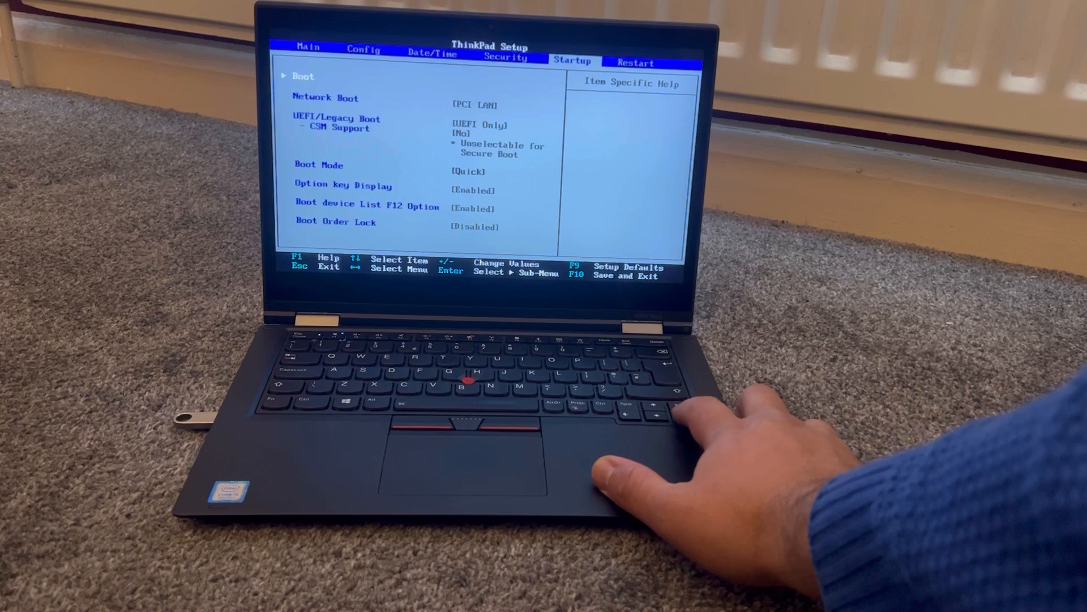